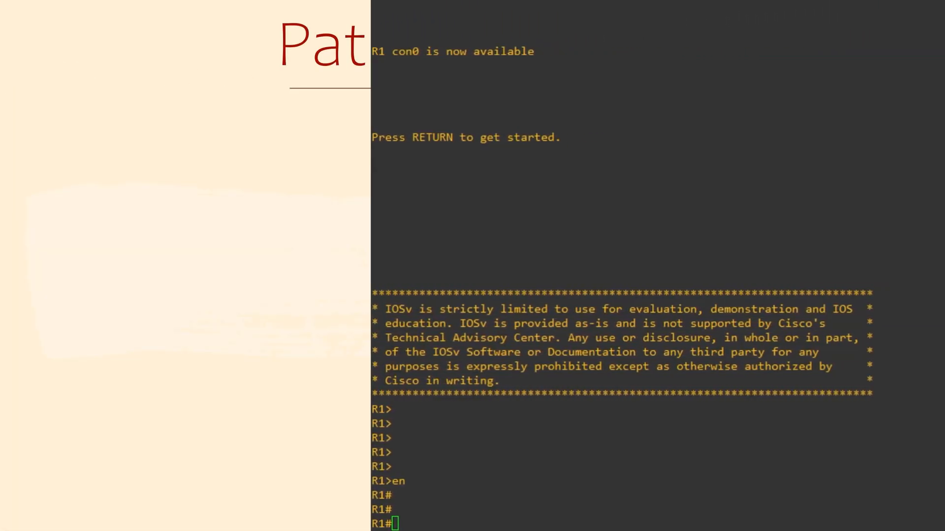
{"action": "type", "text": "show ip"}
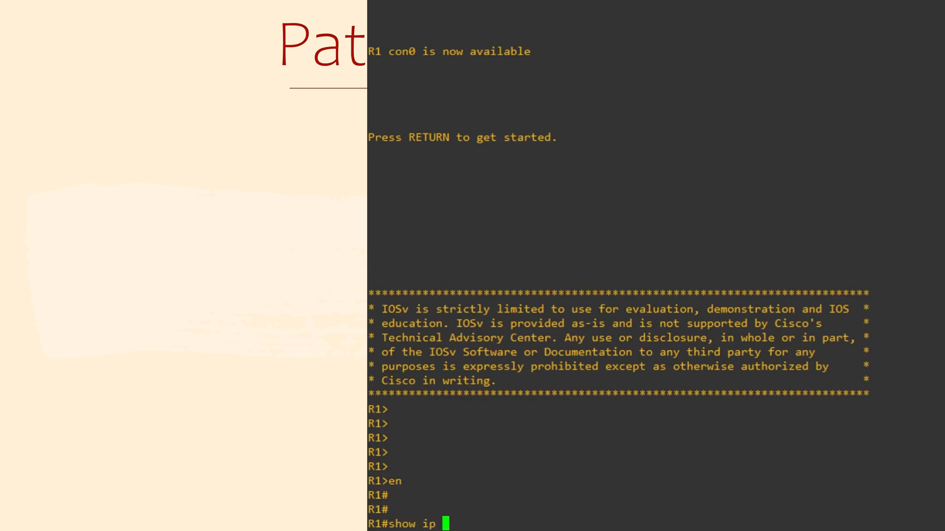